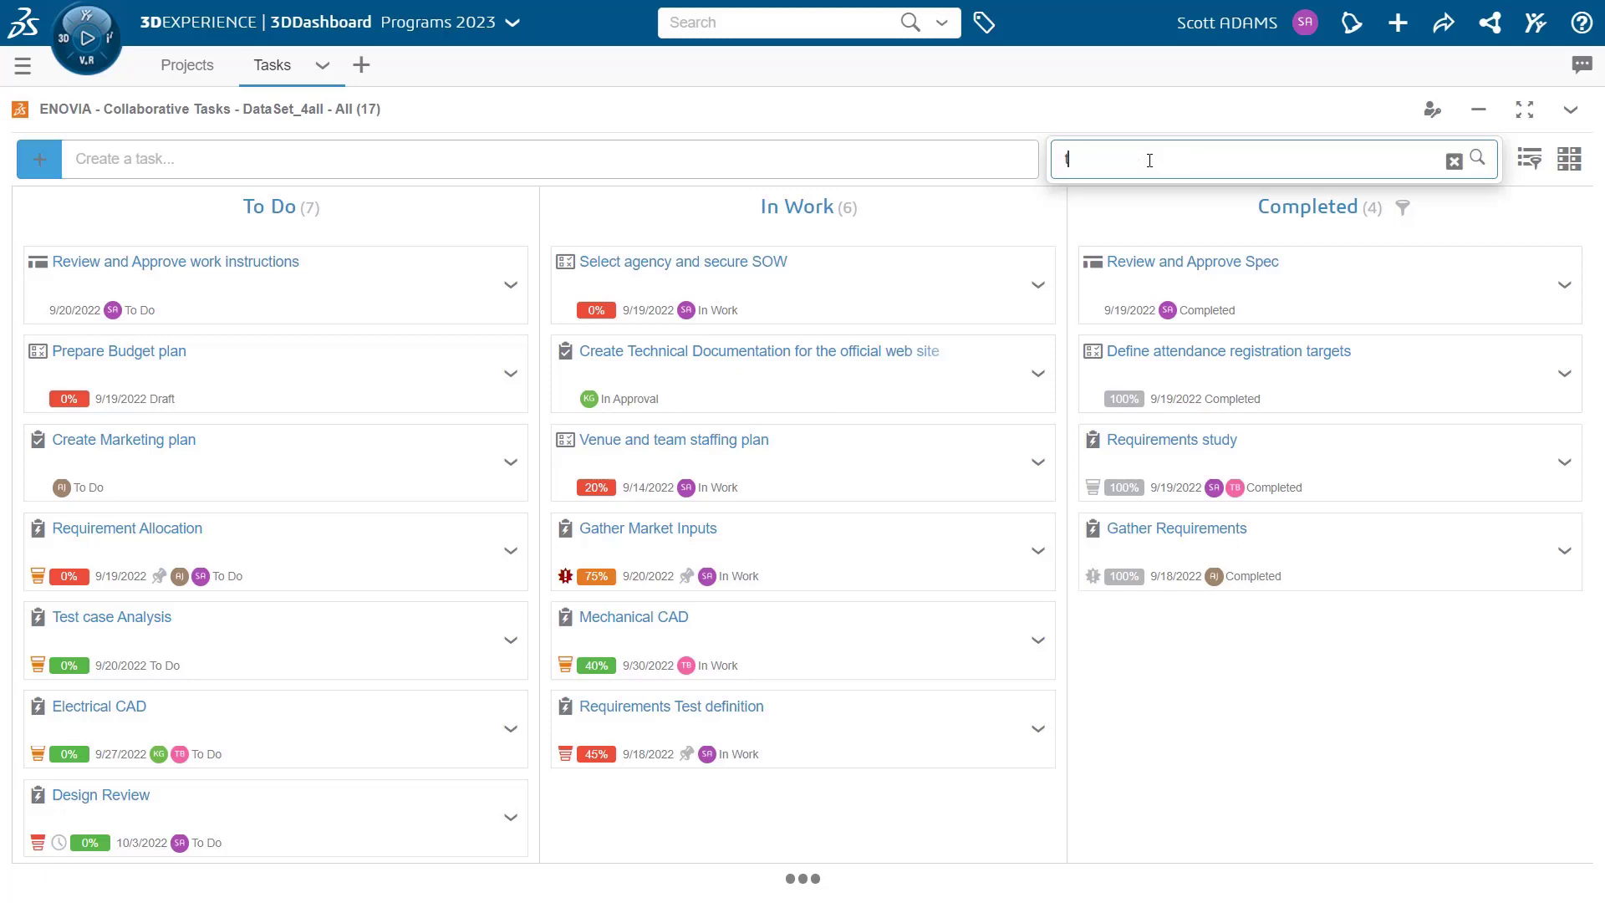
Step: Filter the board to Lab Toy Project by searching 'toy' in the context box
{"action": "type", "text": "toy"}
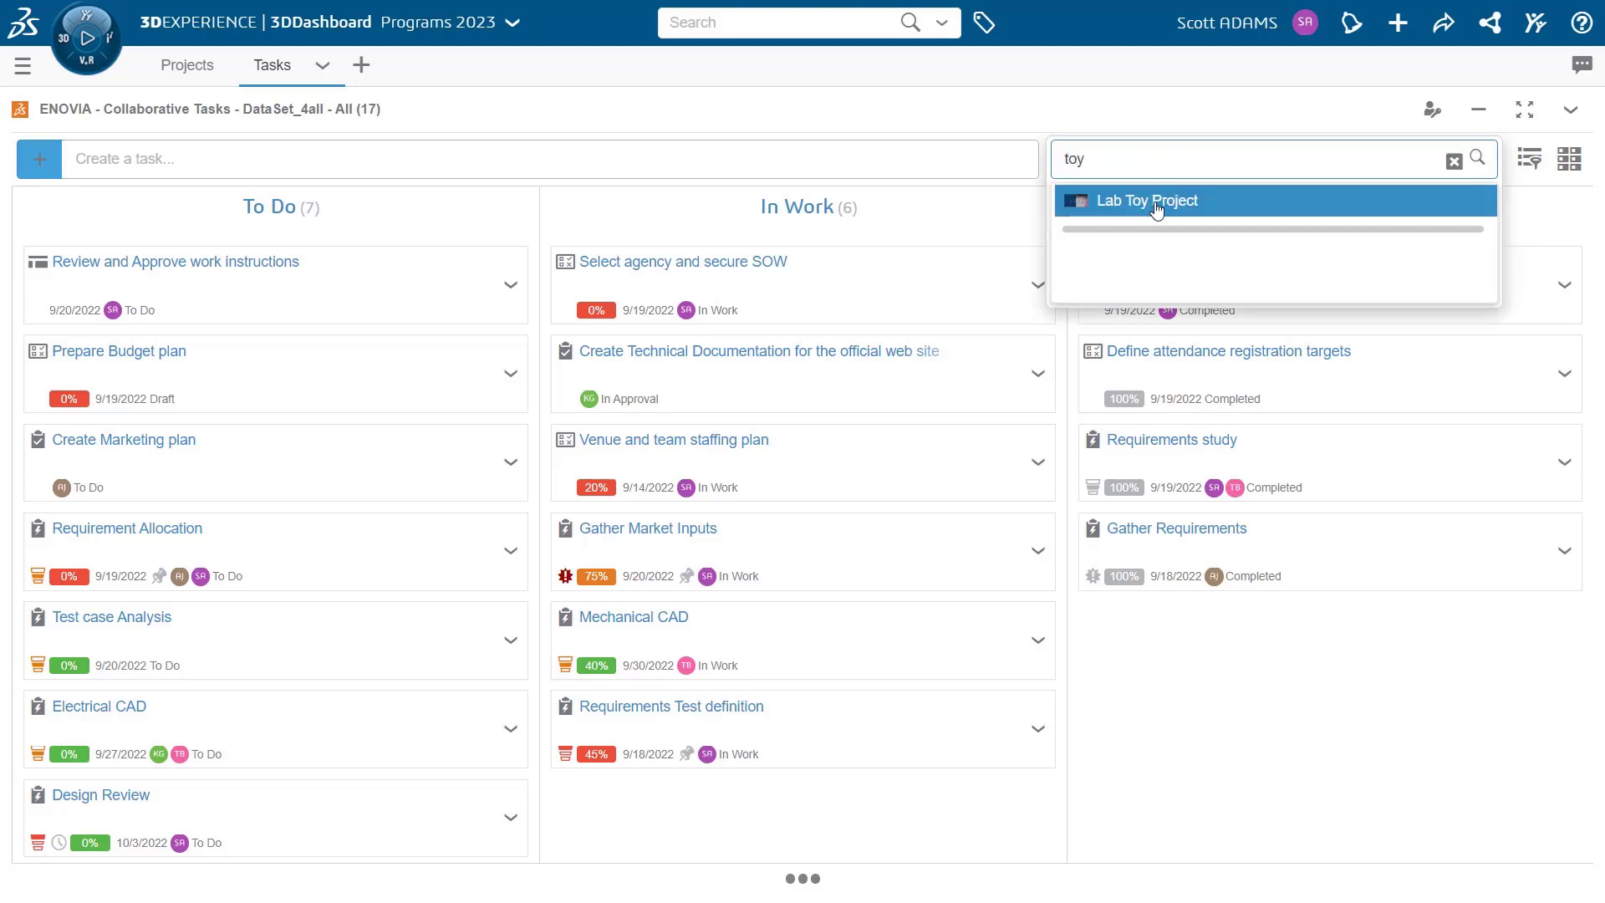
{"action": "left_click", "coordinate": [1147, 200]}
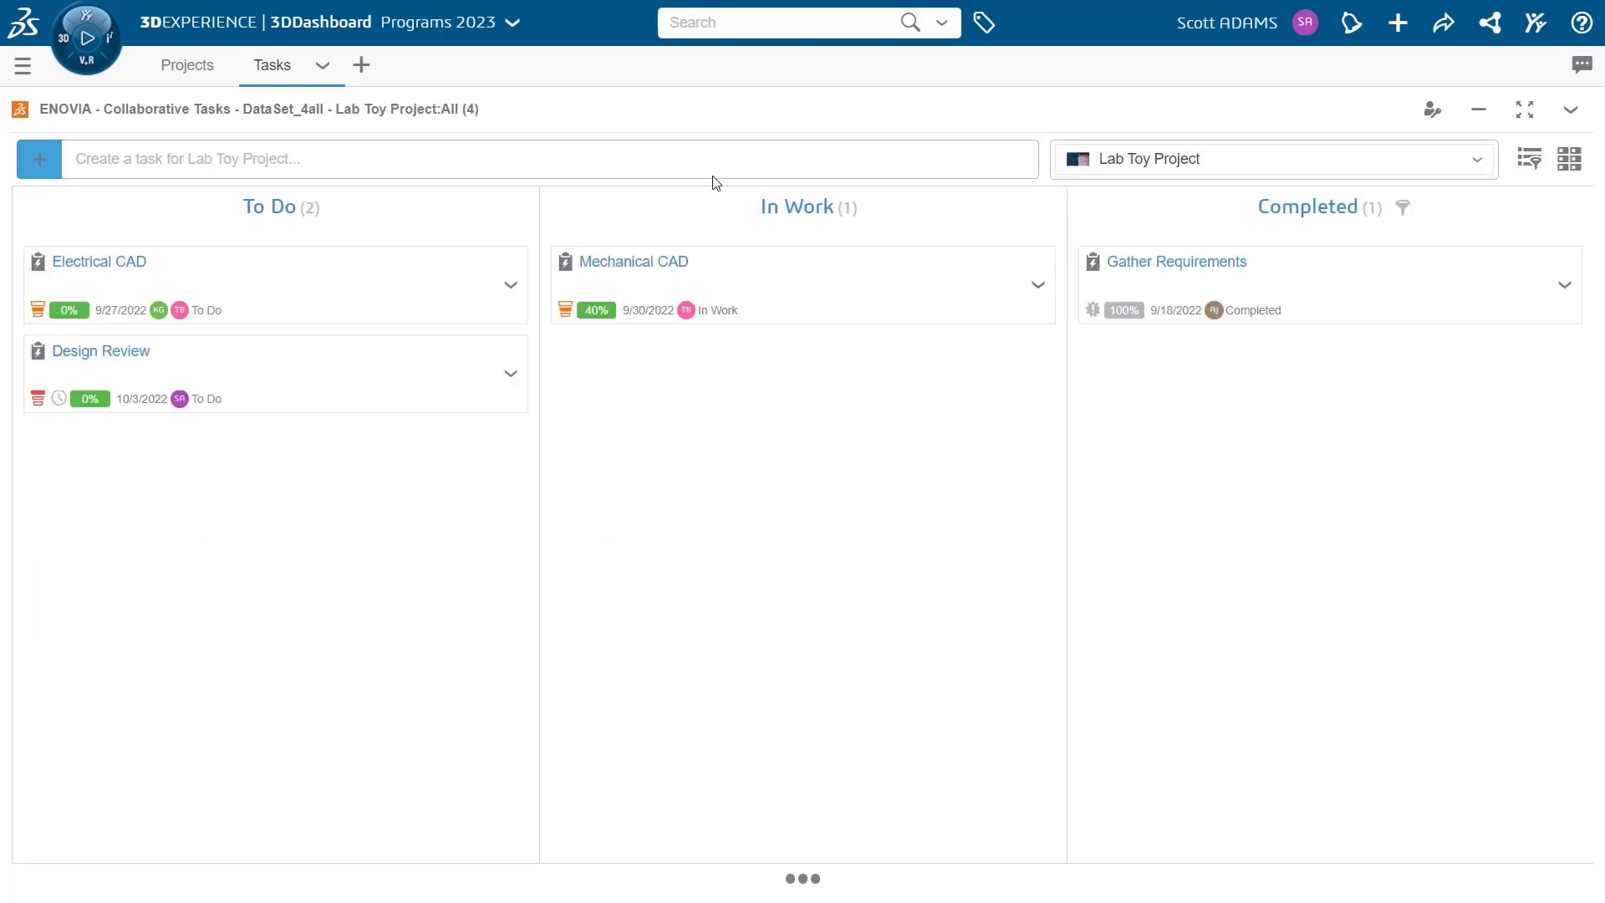
Step: Add an 'Allocate Requirements' task to Lab Toy Project and bring up its details panel
{"action": "type", "text": "A"}
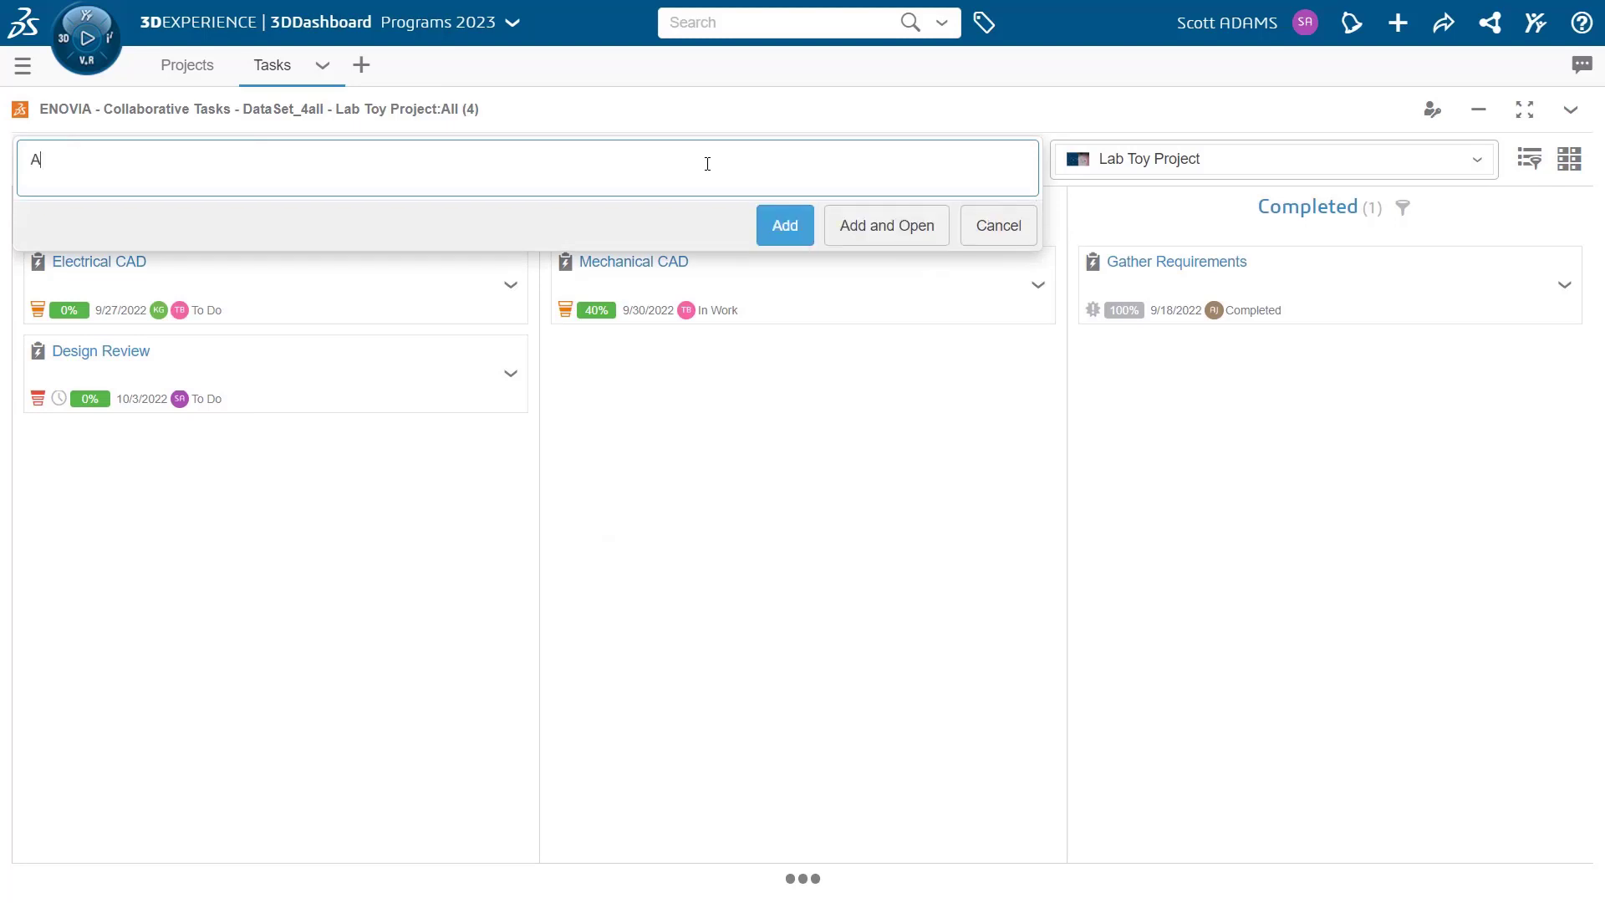
{"action": "type", "text": "lloca"}
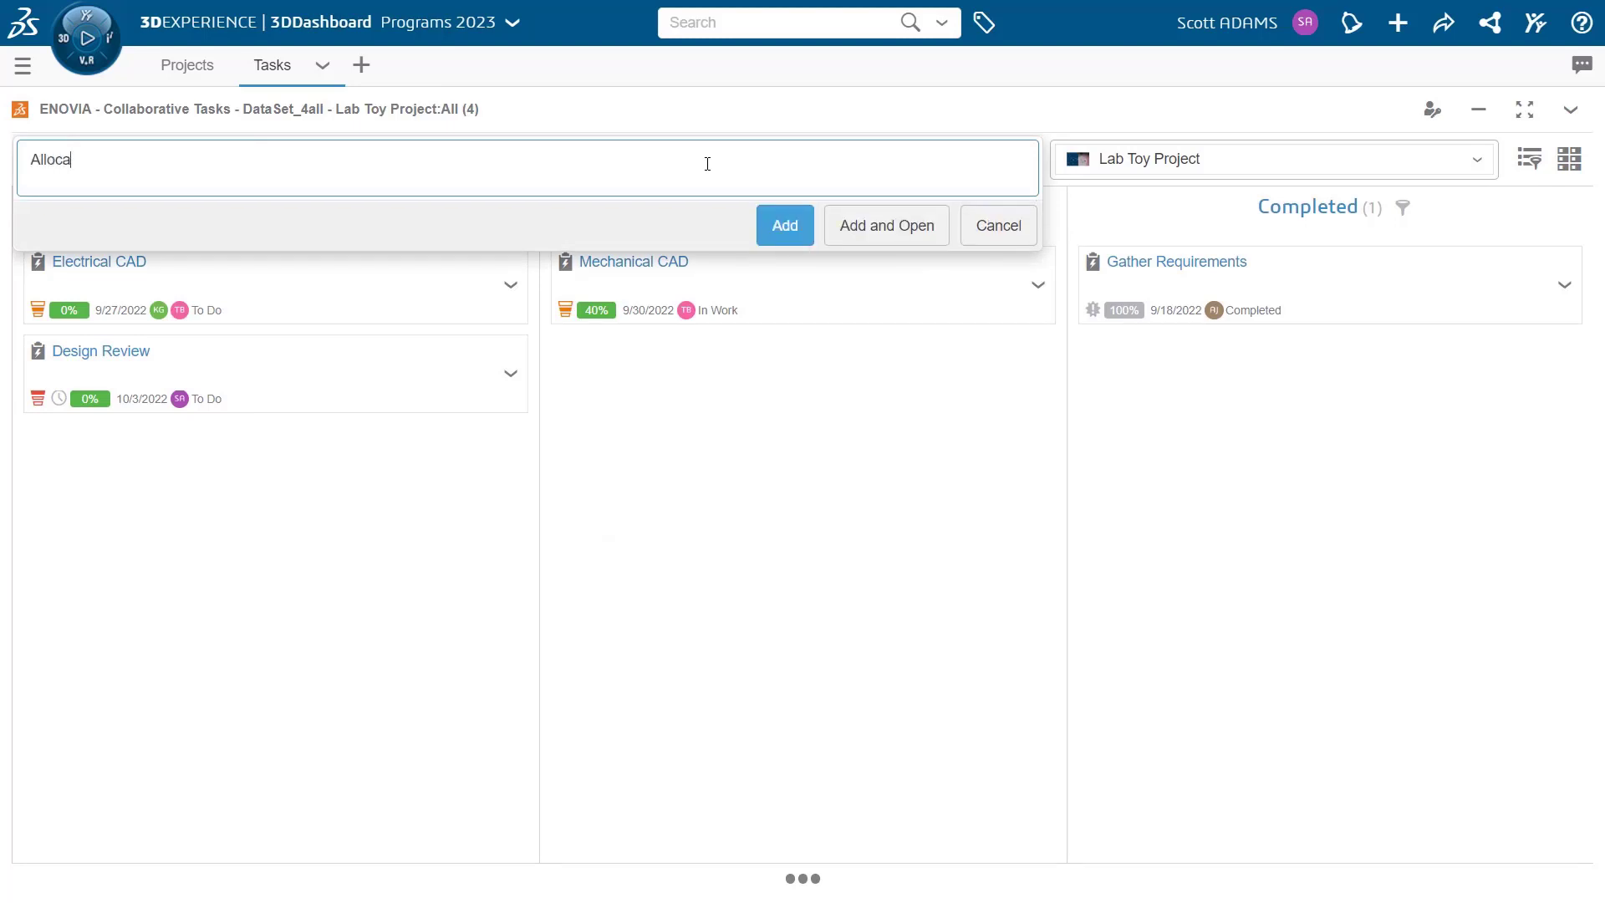
{"action": "type", "text": "te Require"}
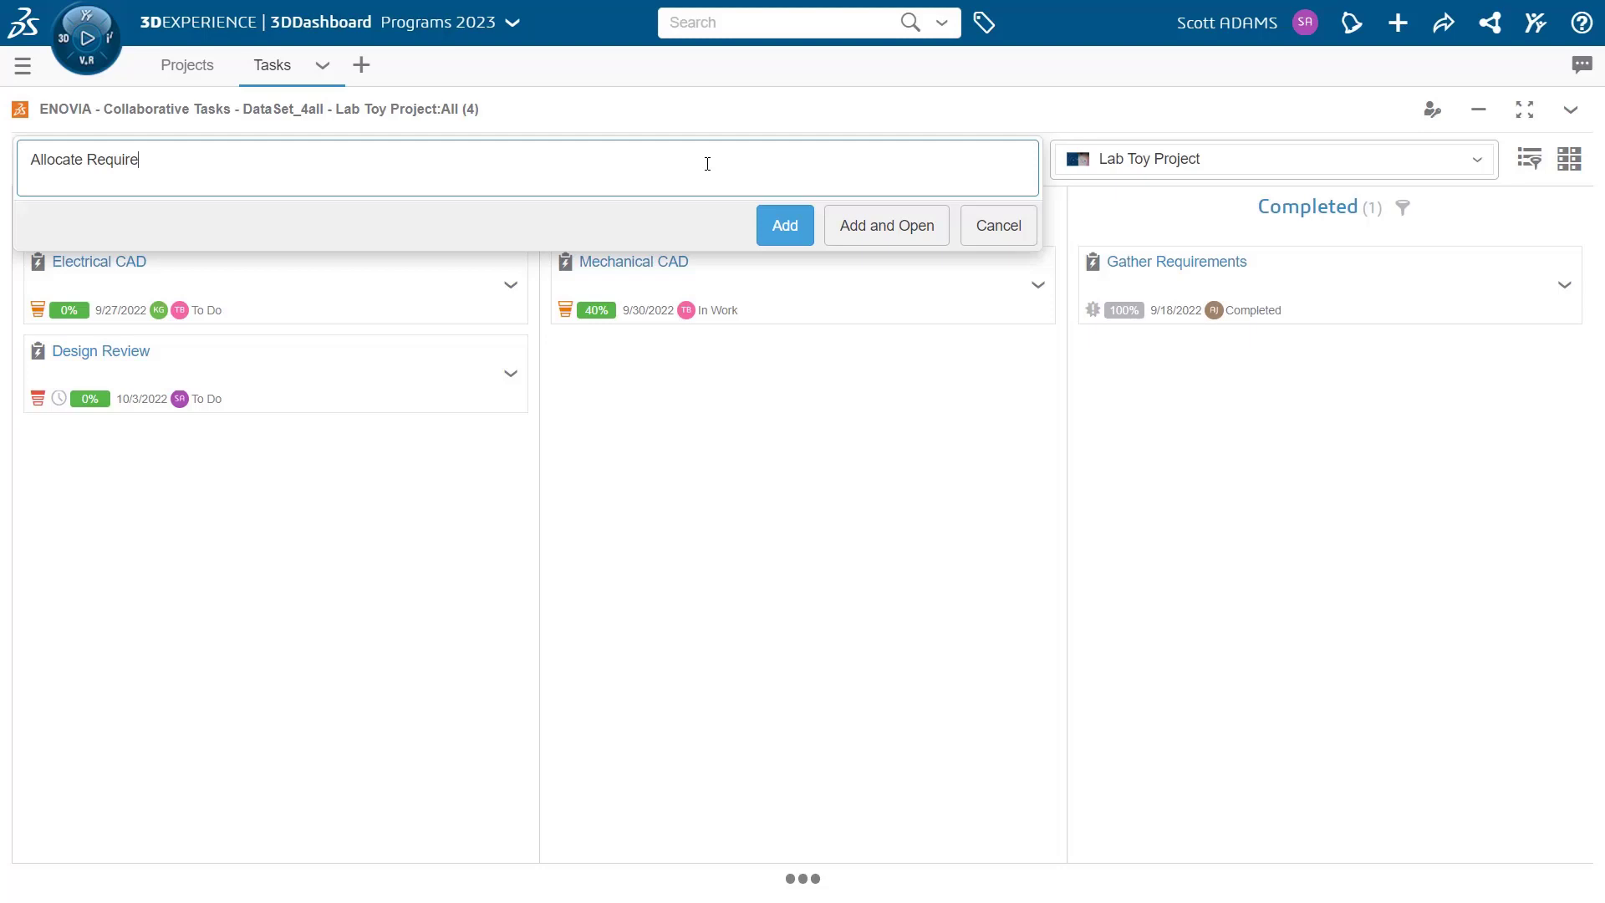
{"action": "type", "text": "ments"}
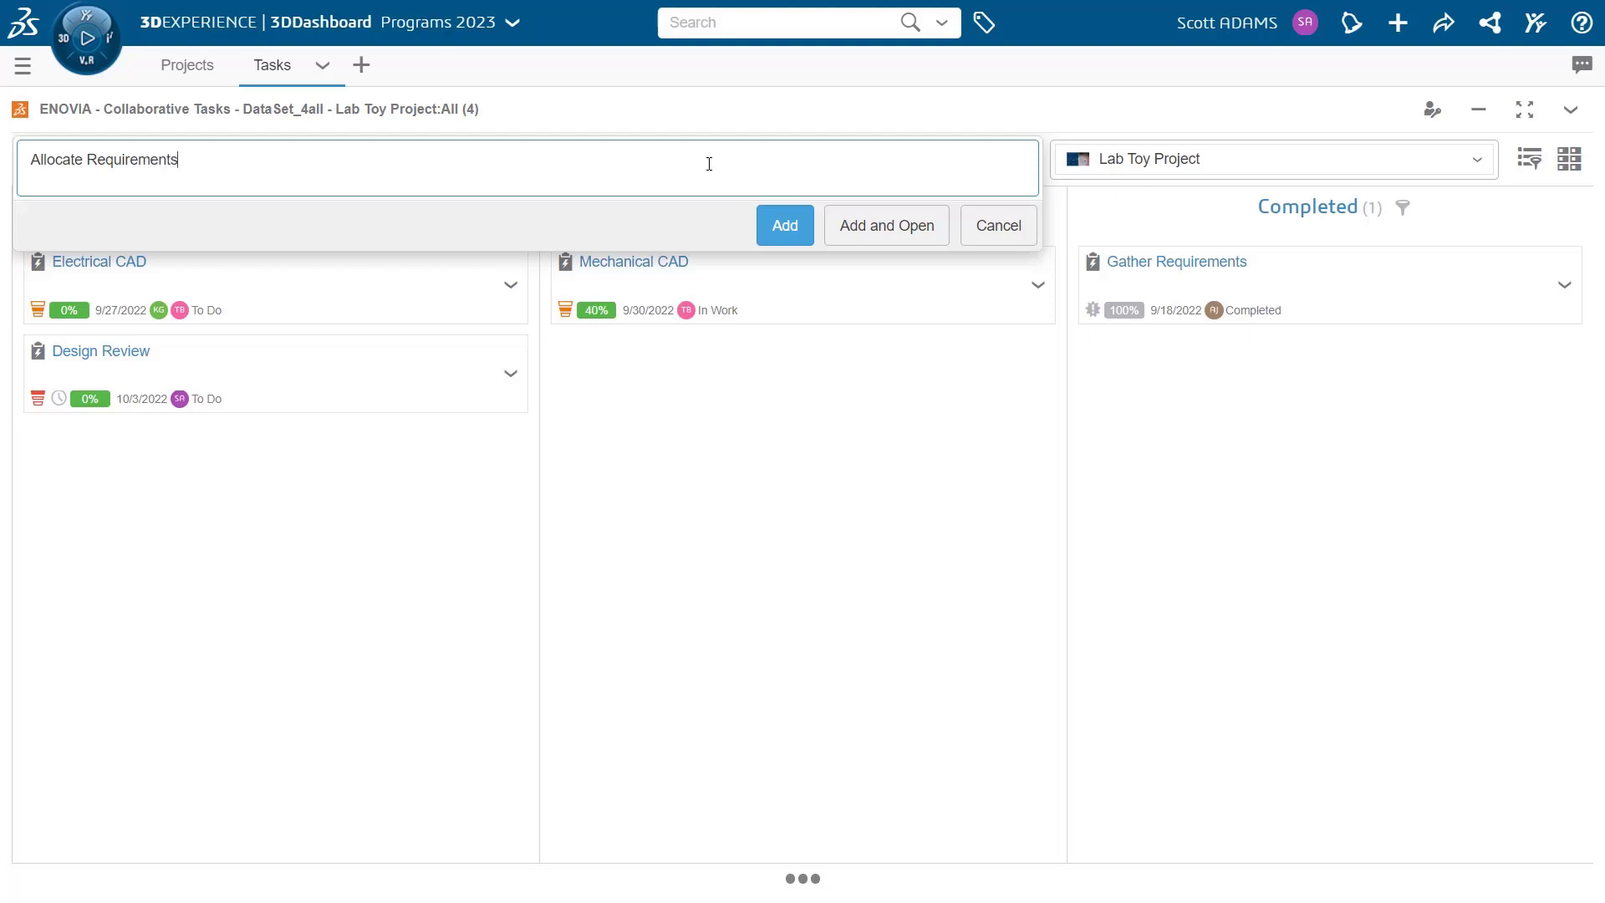
{"action": "left_click", "coordinate": [784, 226]}
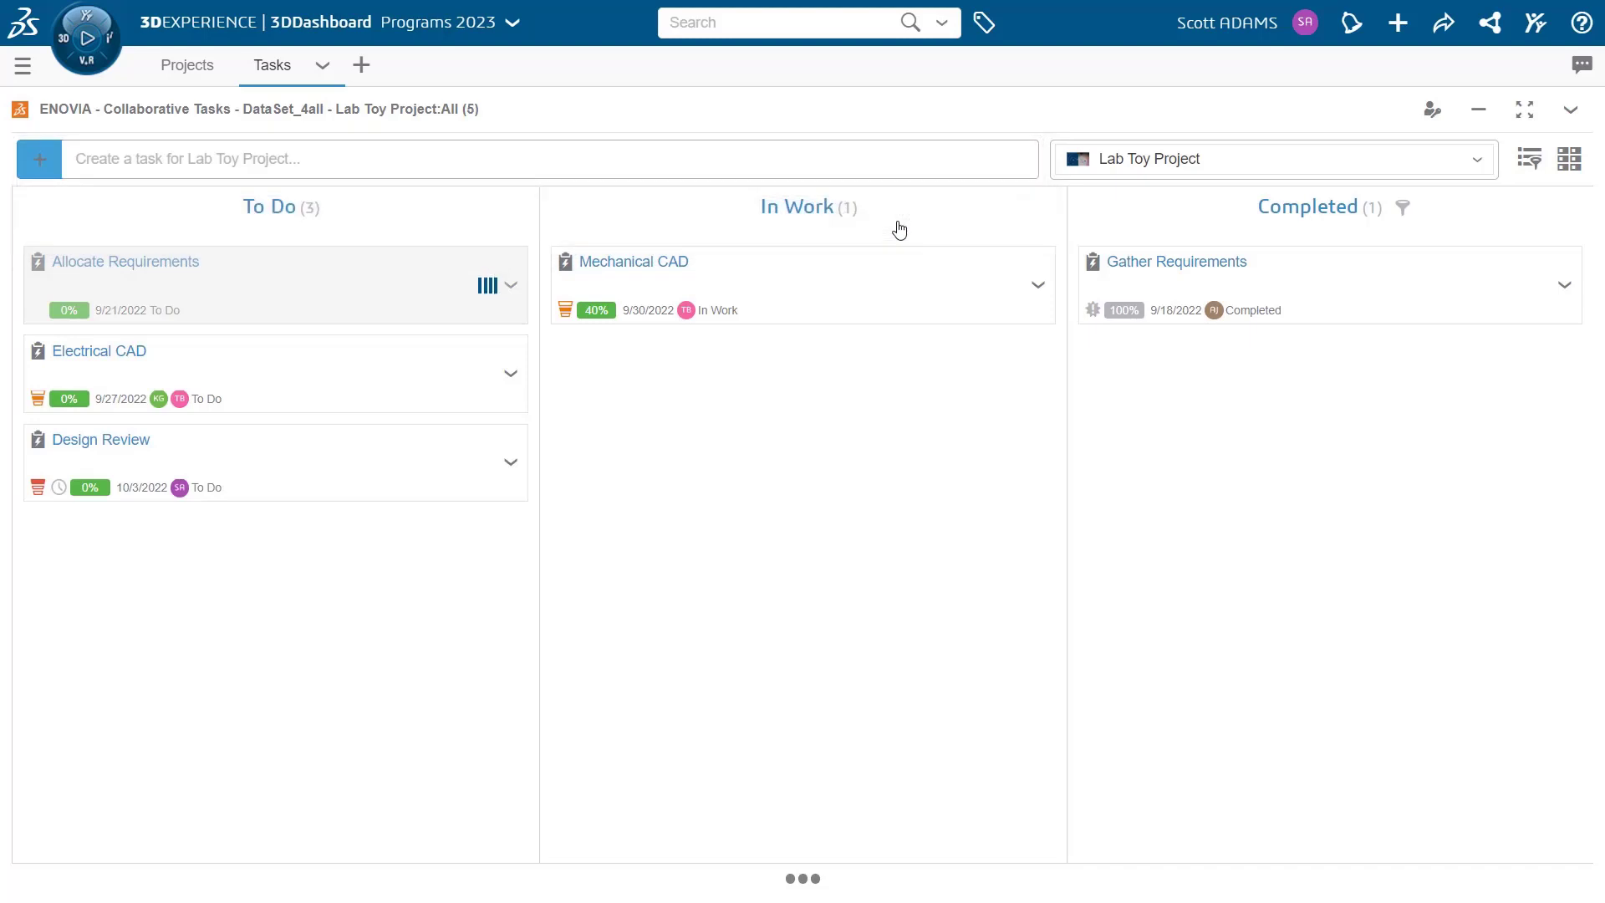
{"action": "left_click", "coordinate": [133, 261]}
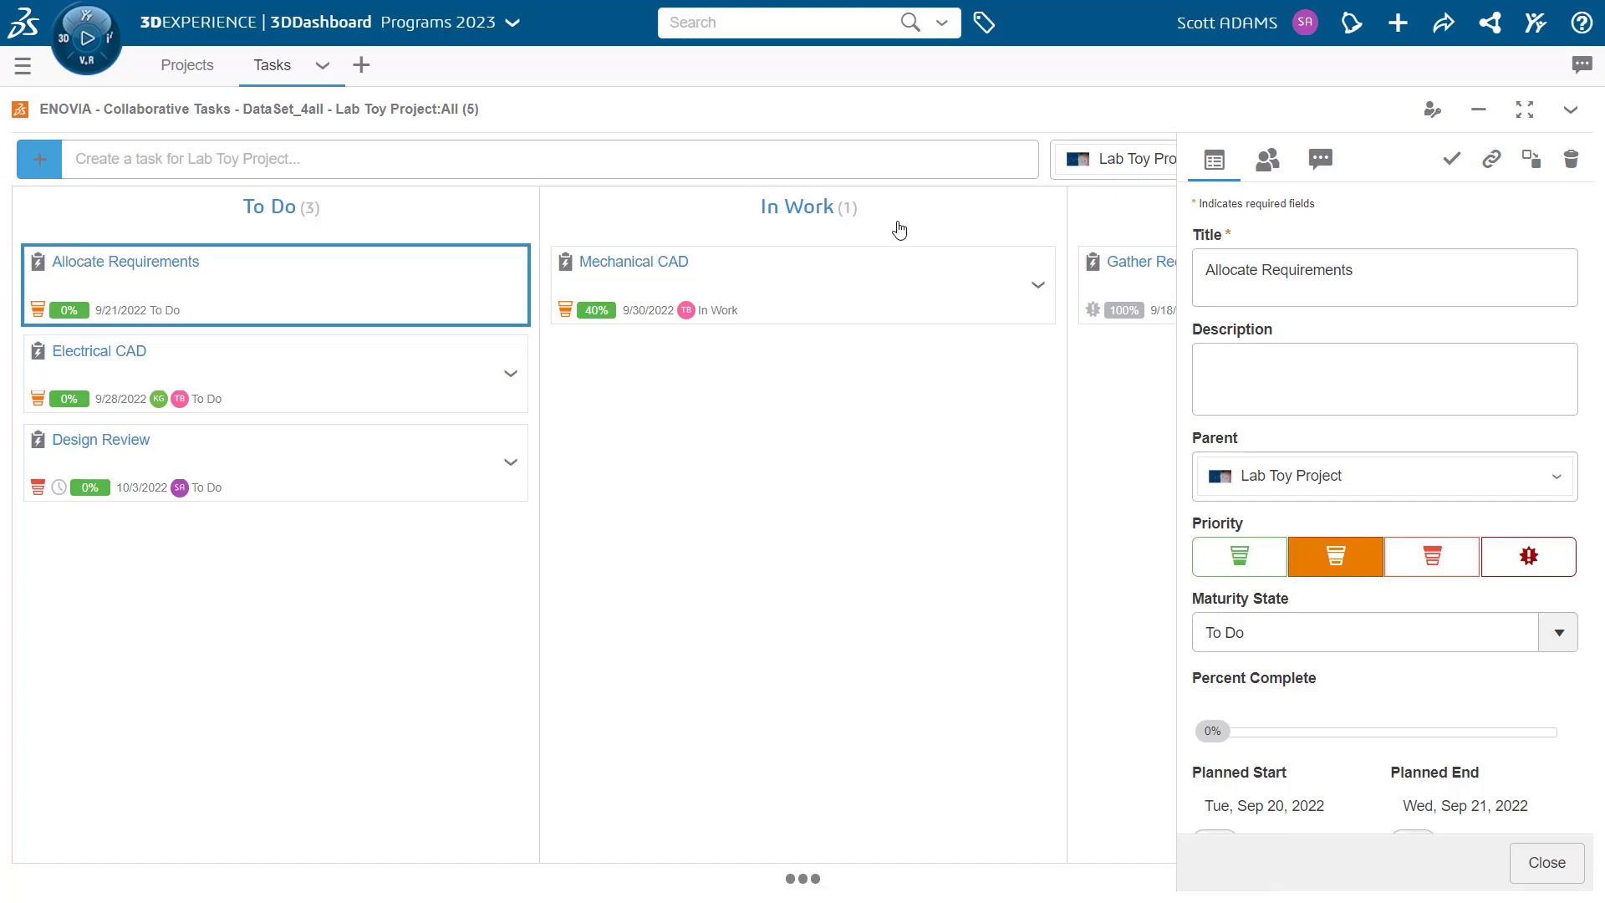
{"action": "mouse_move", "coordinate": [915, 245]}
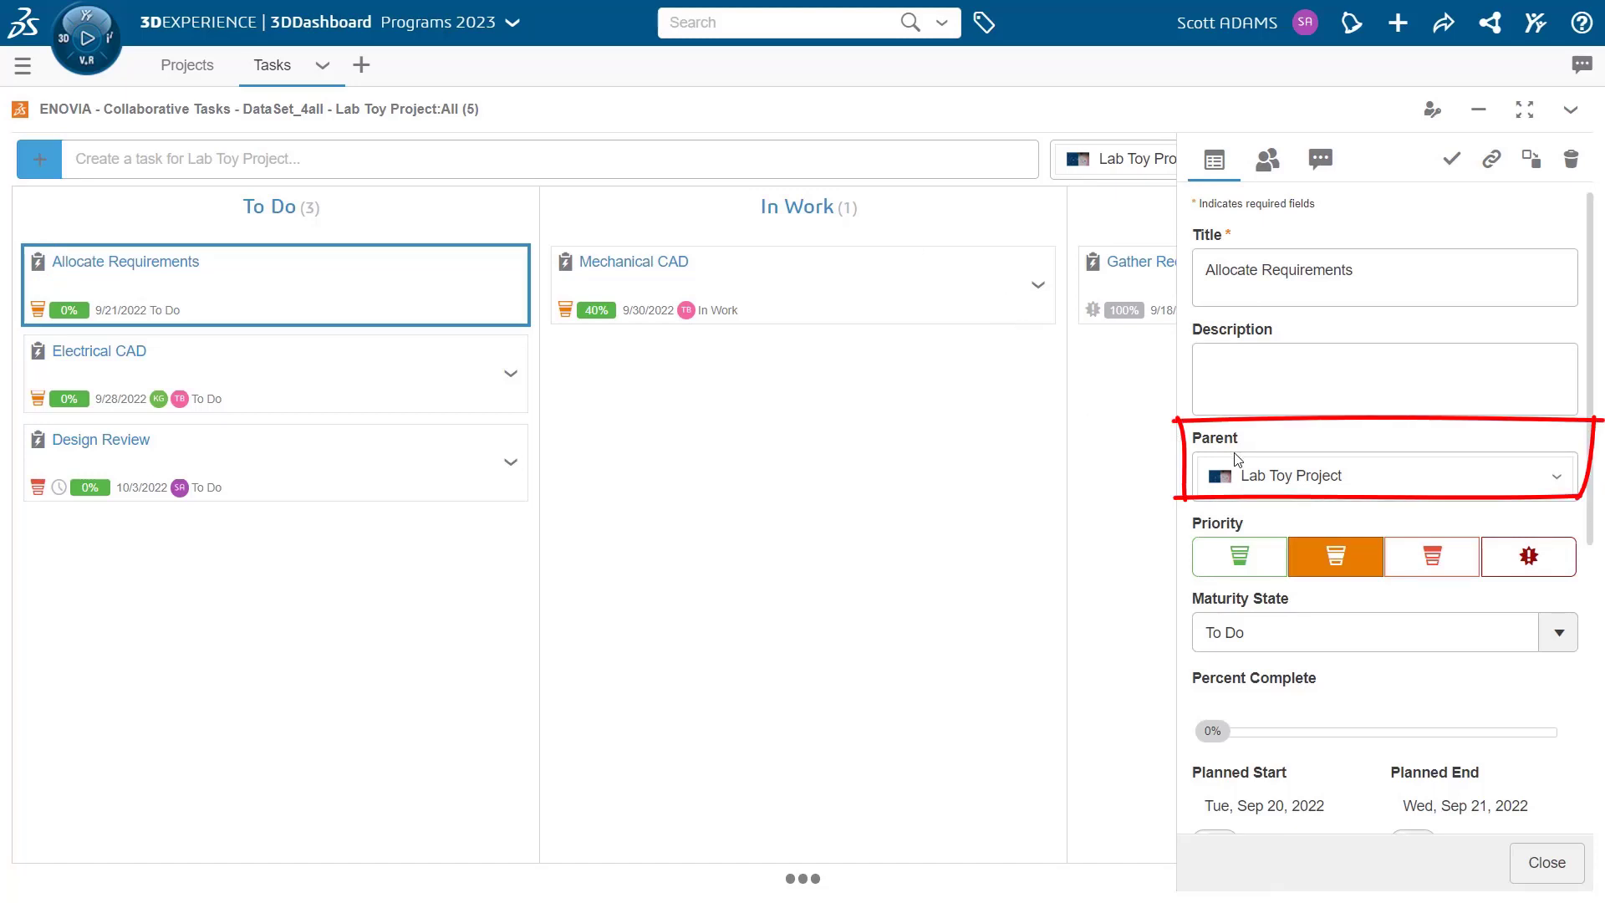
{"action": "mouse_move", "coordinate": [1339, 471]}
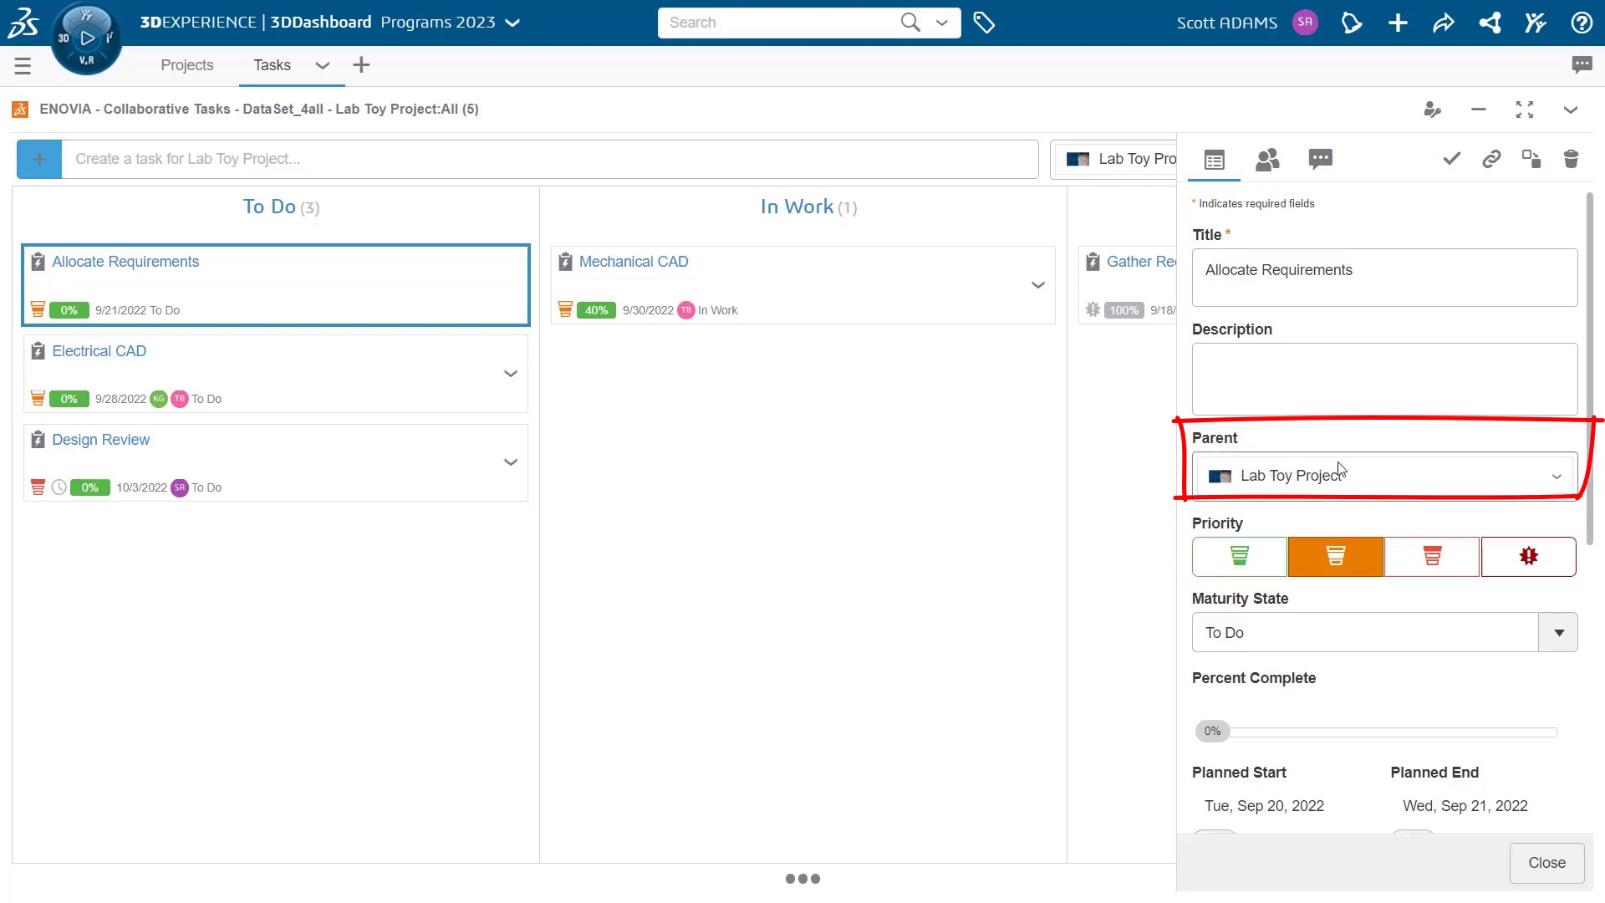
Step: Close the Allocate Requirements details after confirming its parent is Lab Toy Project
{"action": "left_click", "coordinate": [1547, 863]}
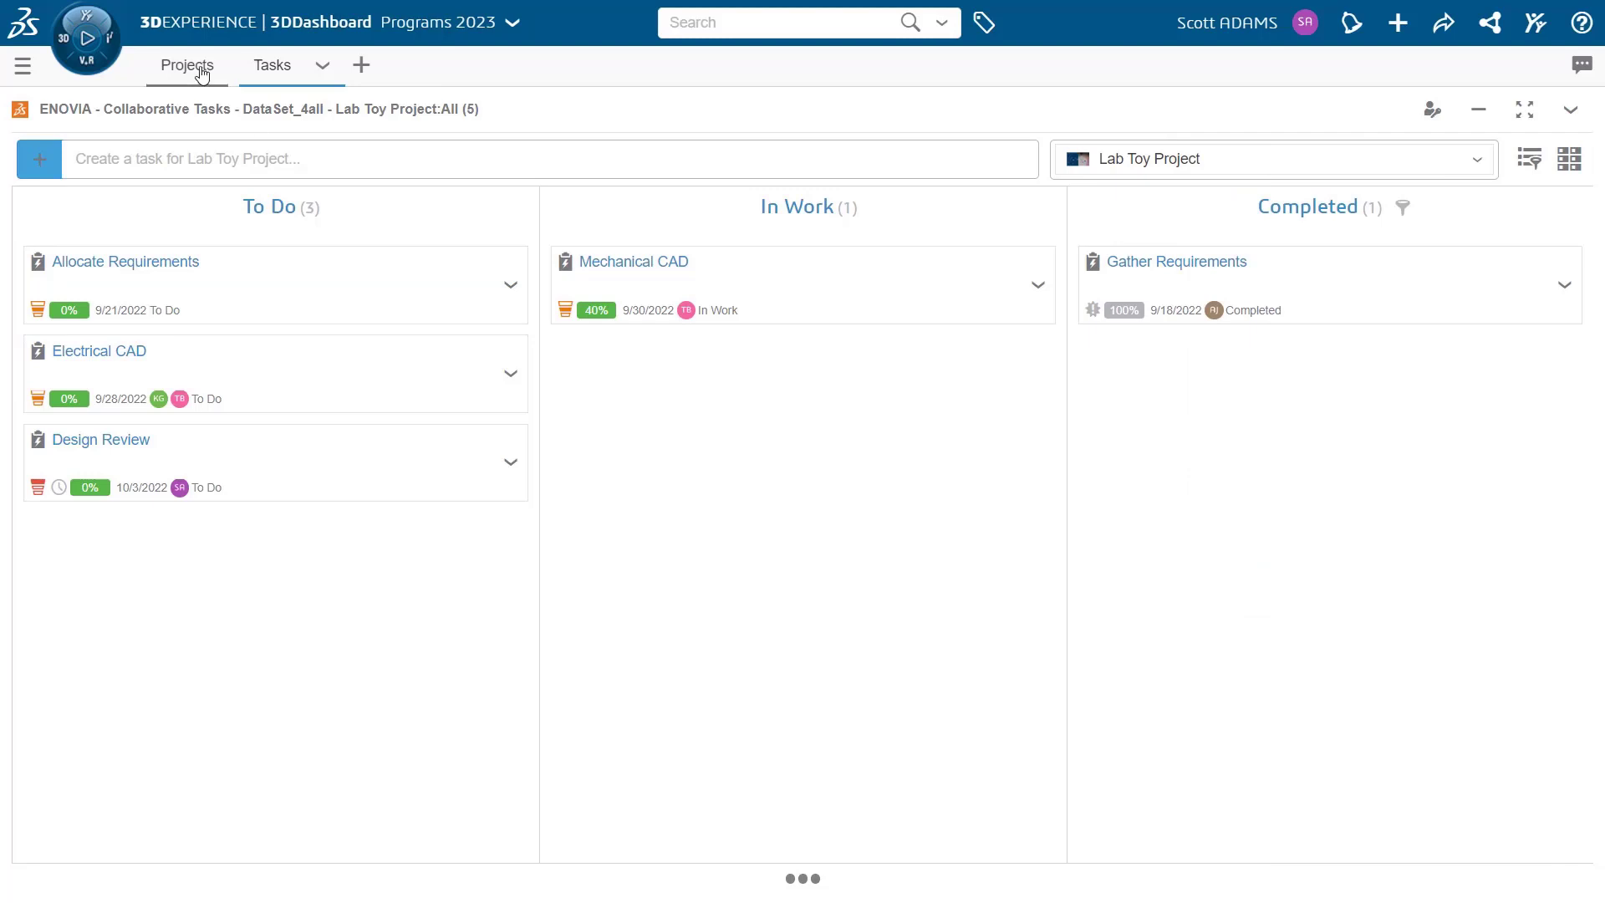
{"action": "left_click", "coordinate": [188, 65]}
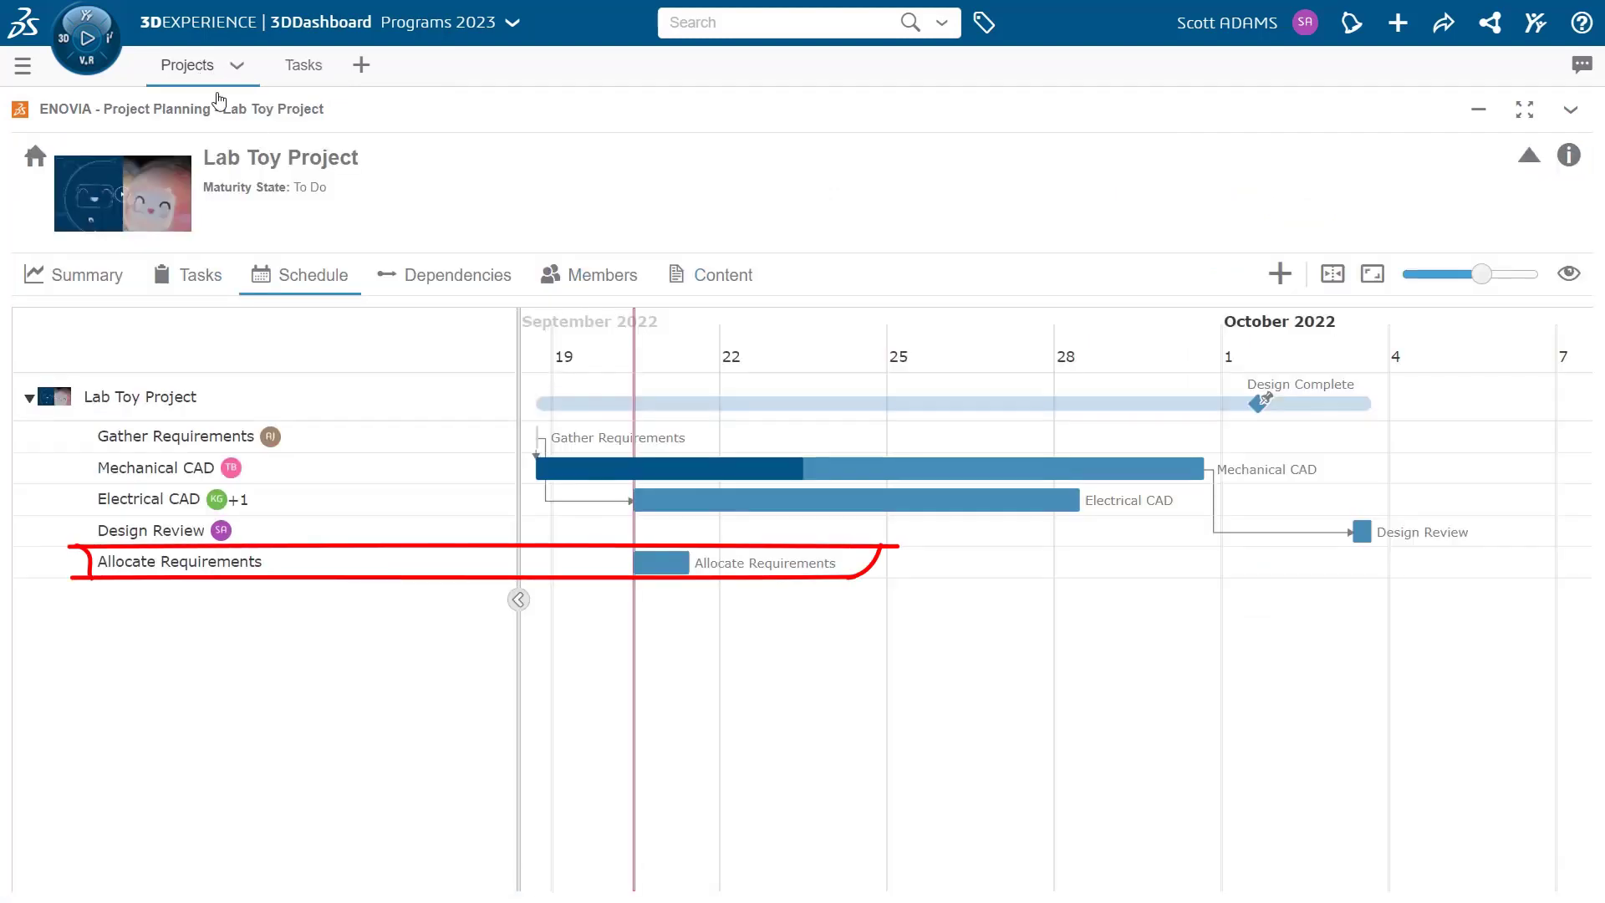
{"action": "mouse_move", "coordinate": [291, 564]}
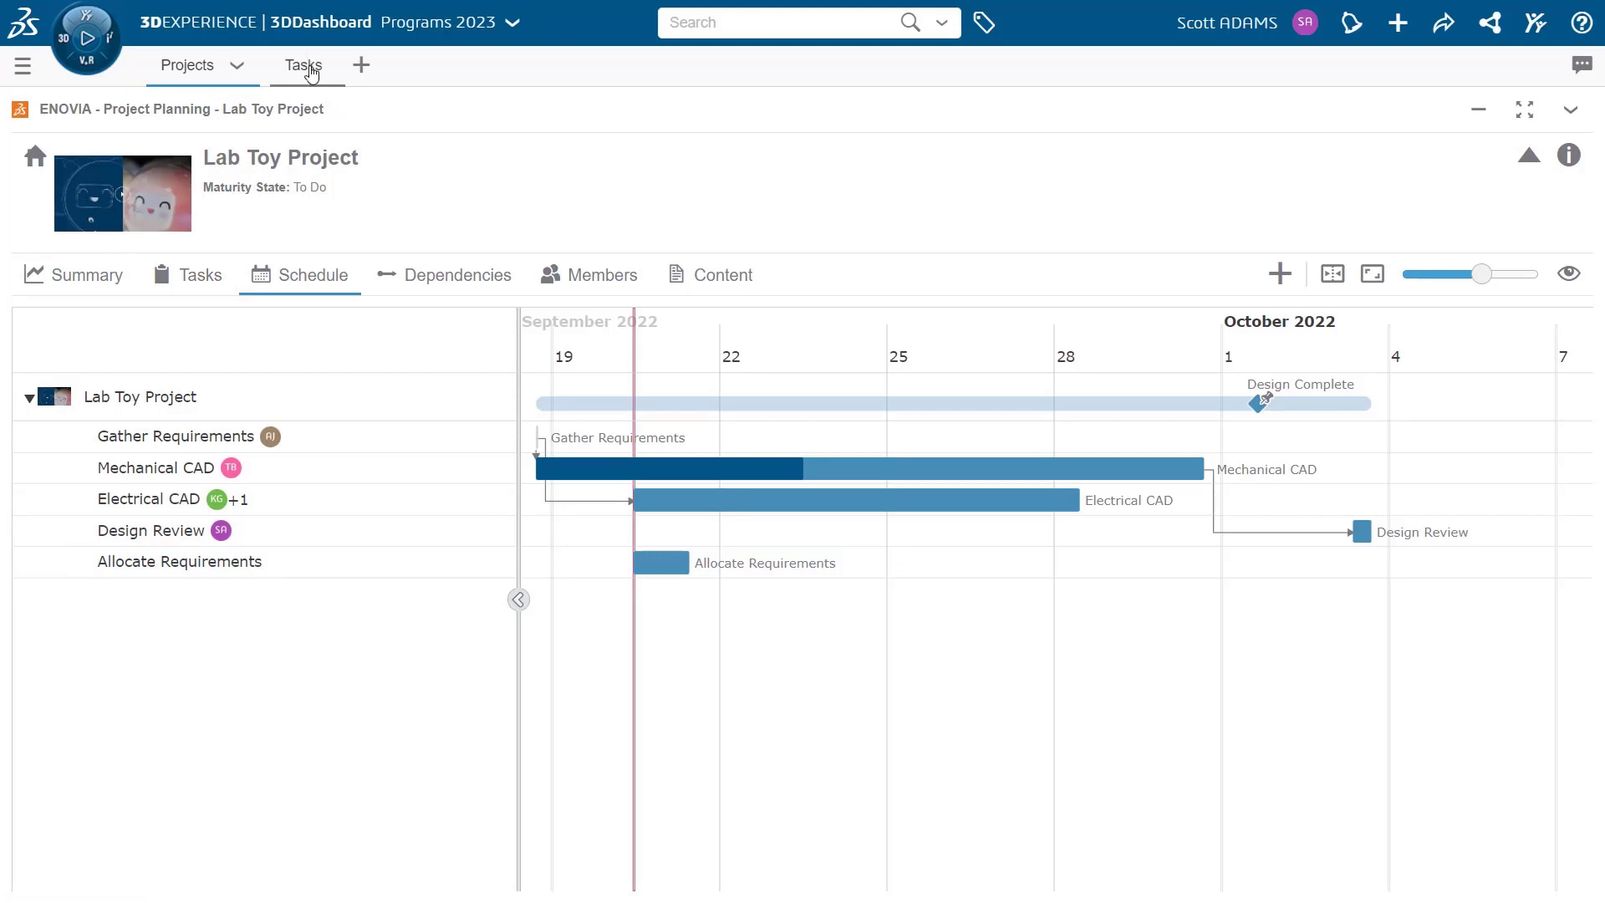
{"action": "left_click", "coordinate": [303, 65]}
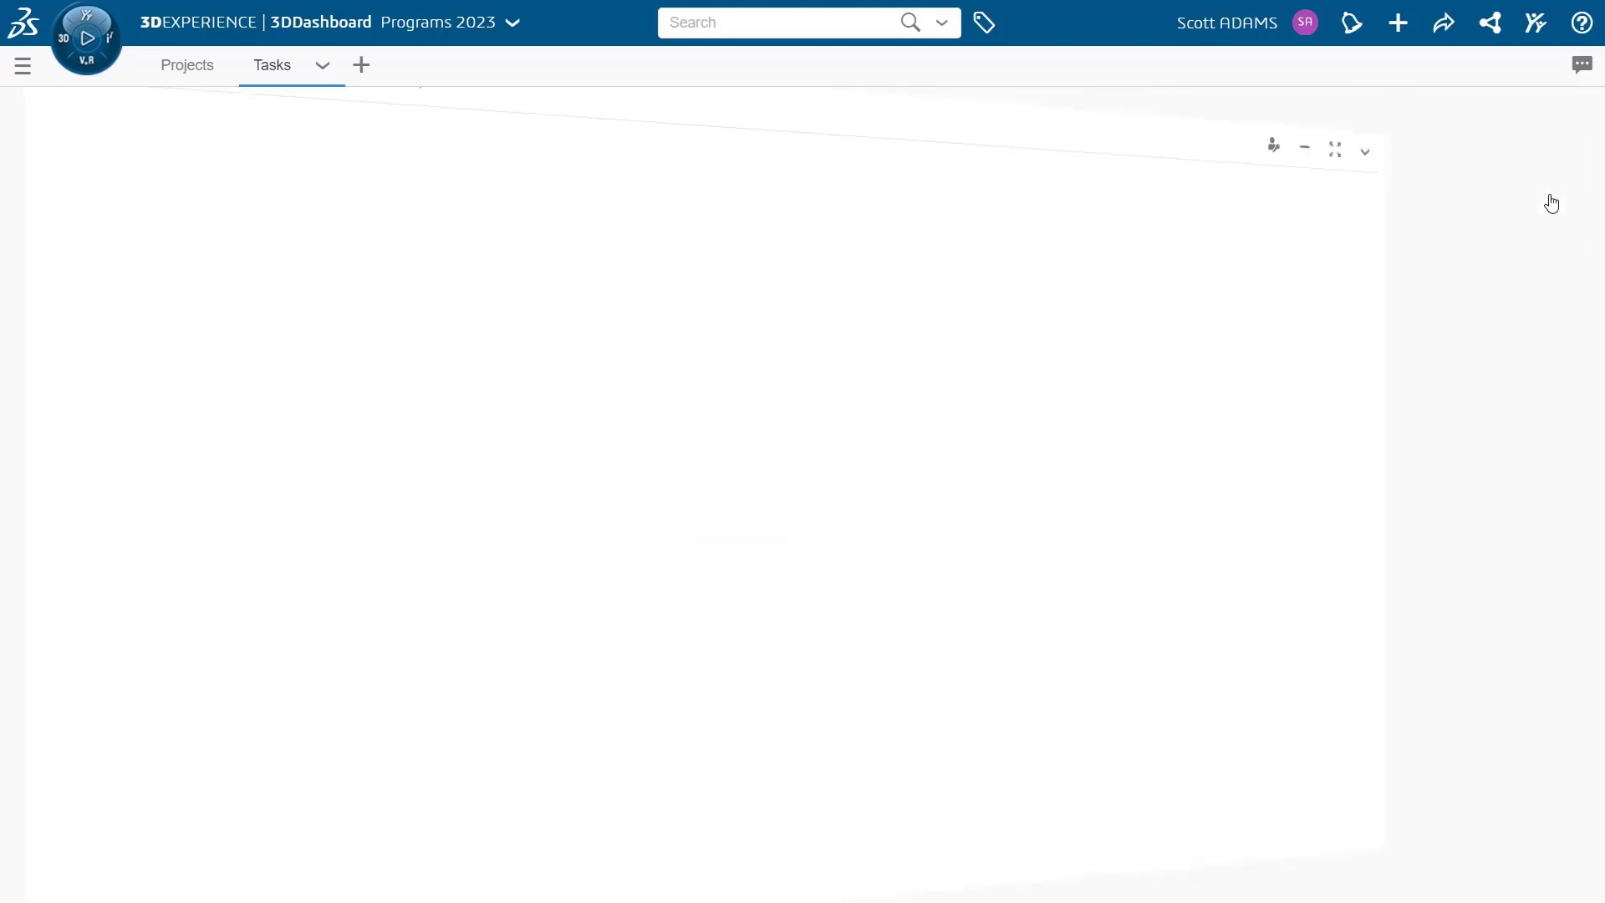
Step: Set the board credentials to Private • Scott ADAMS in preferences and save
{"action": "left_click", "coordinate": [1324, 284]}
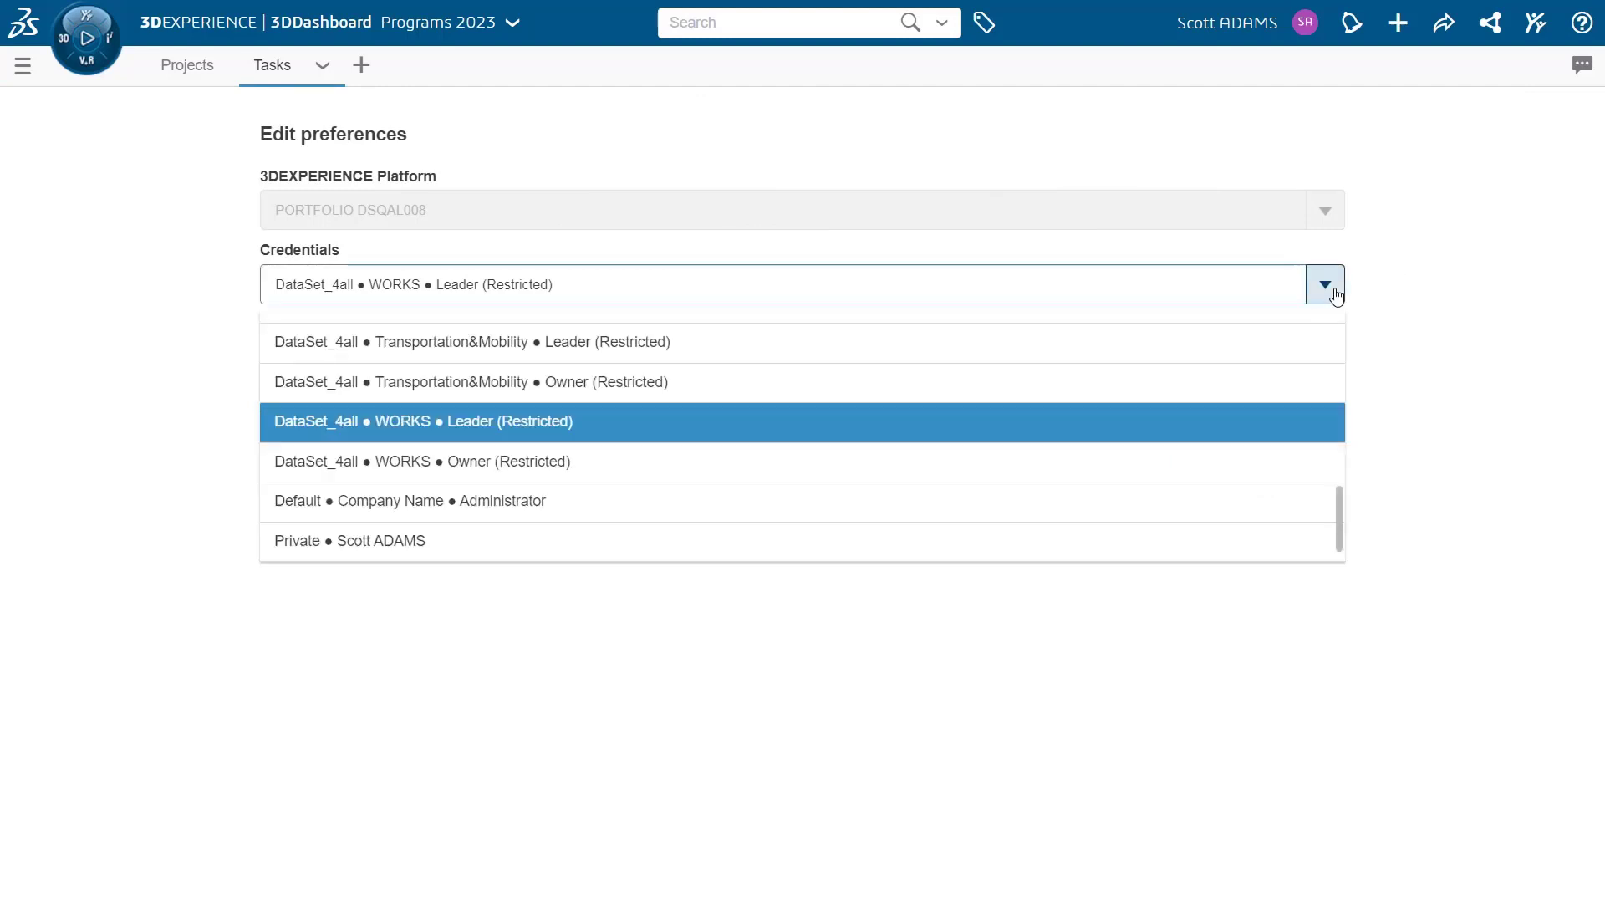
{"action": "left_click", "coordinate": [350, 540]}
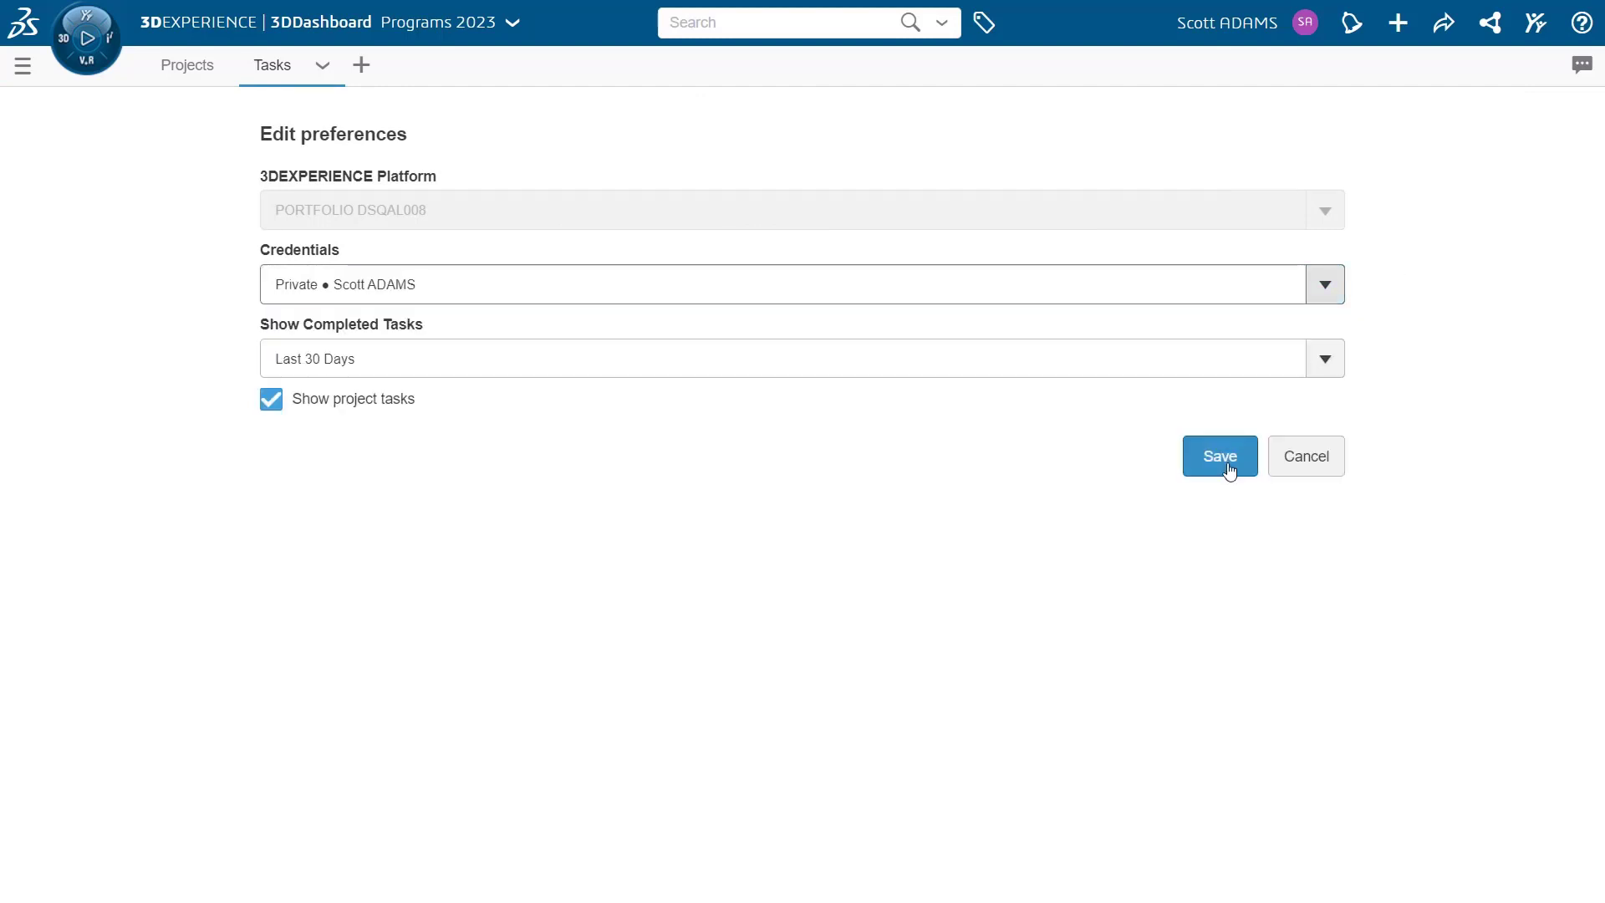
{"action": "left_click", "coordinate": [1219, 455]}
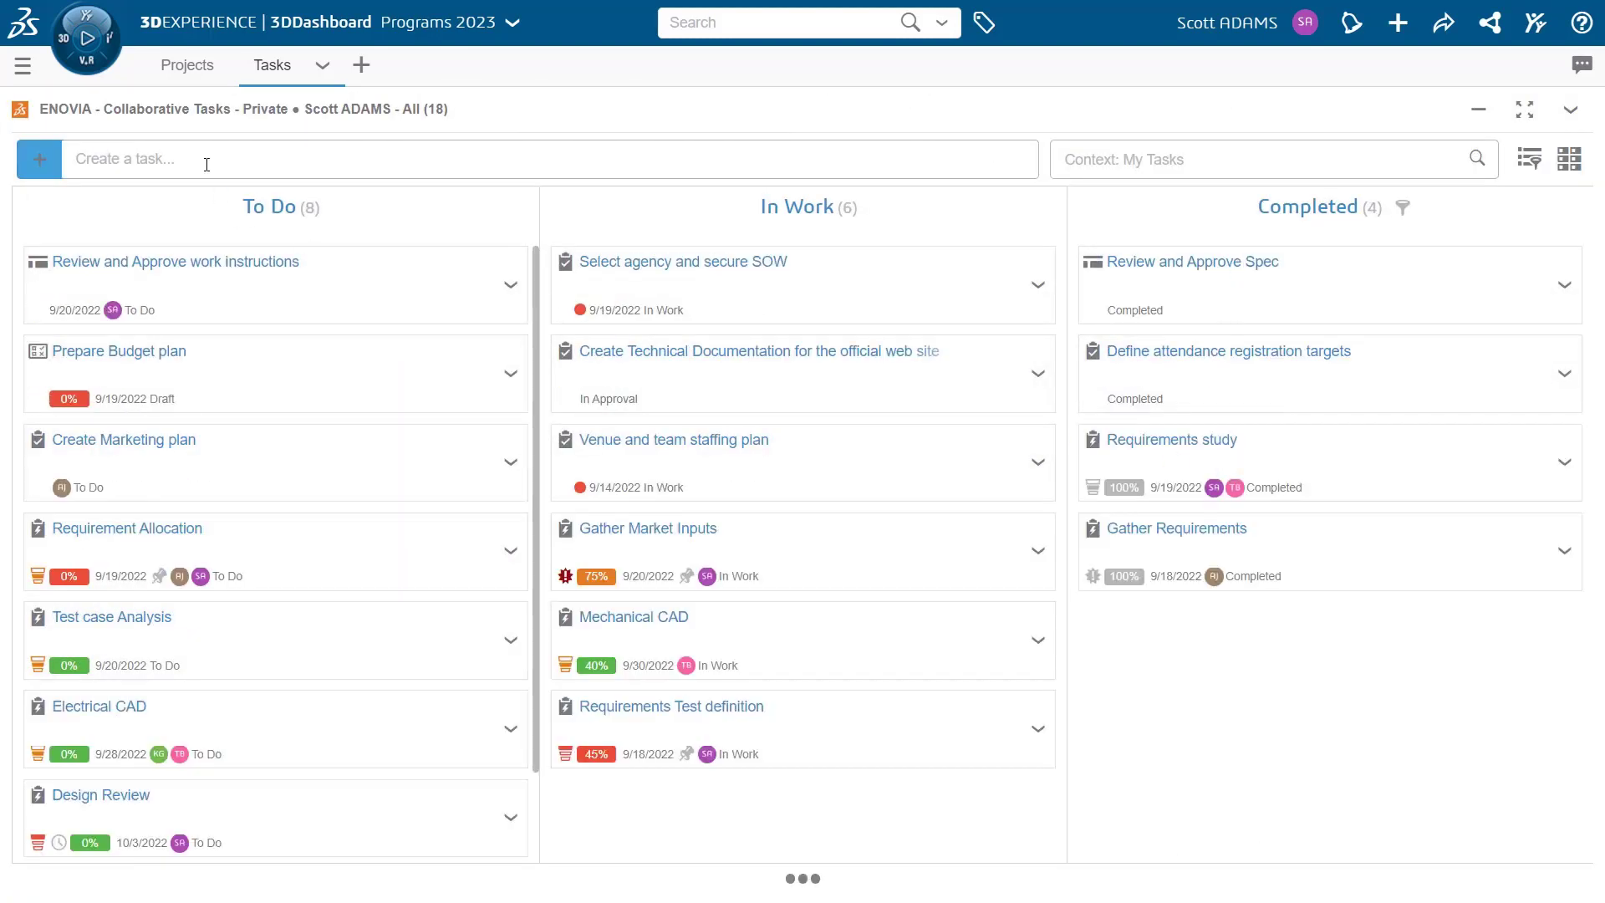
Step: Add a standalone 'Simulation and Analysis' task and land in its details panel
{"action": "type", "text": "Simulation and Analysis"}
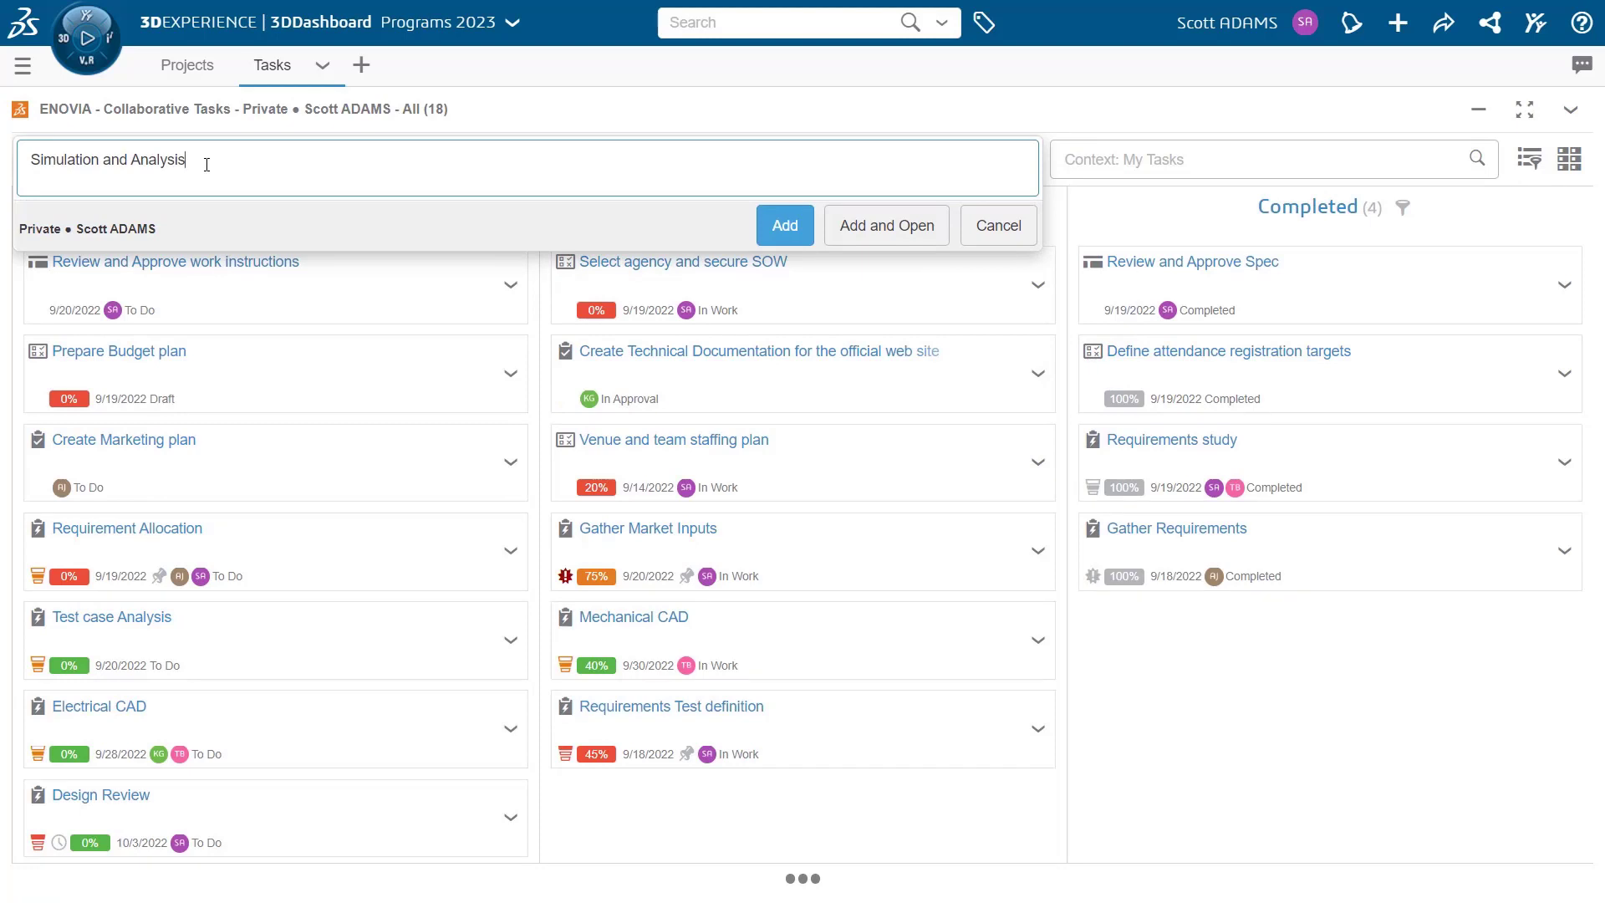
{"action": "mouse_move", "coordinate": [886, 225]}
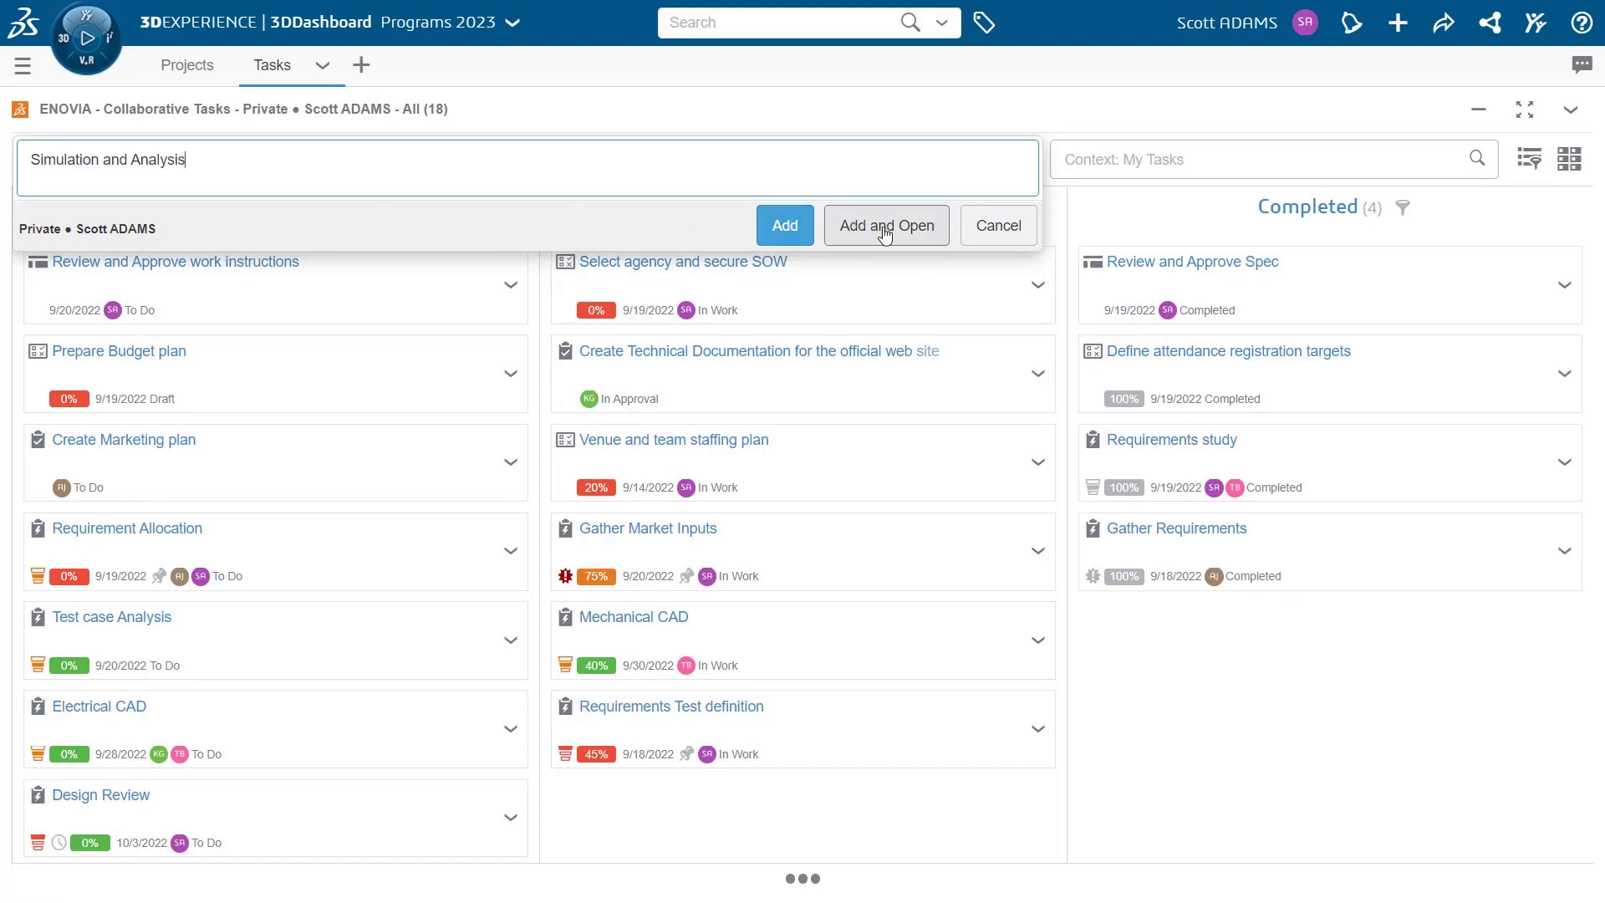
{"action": "left_click", "coordinate": [886, 226]}
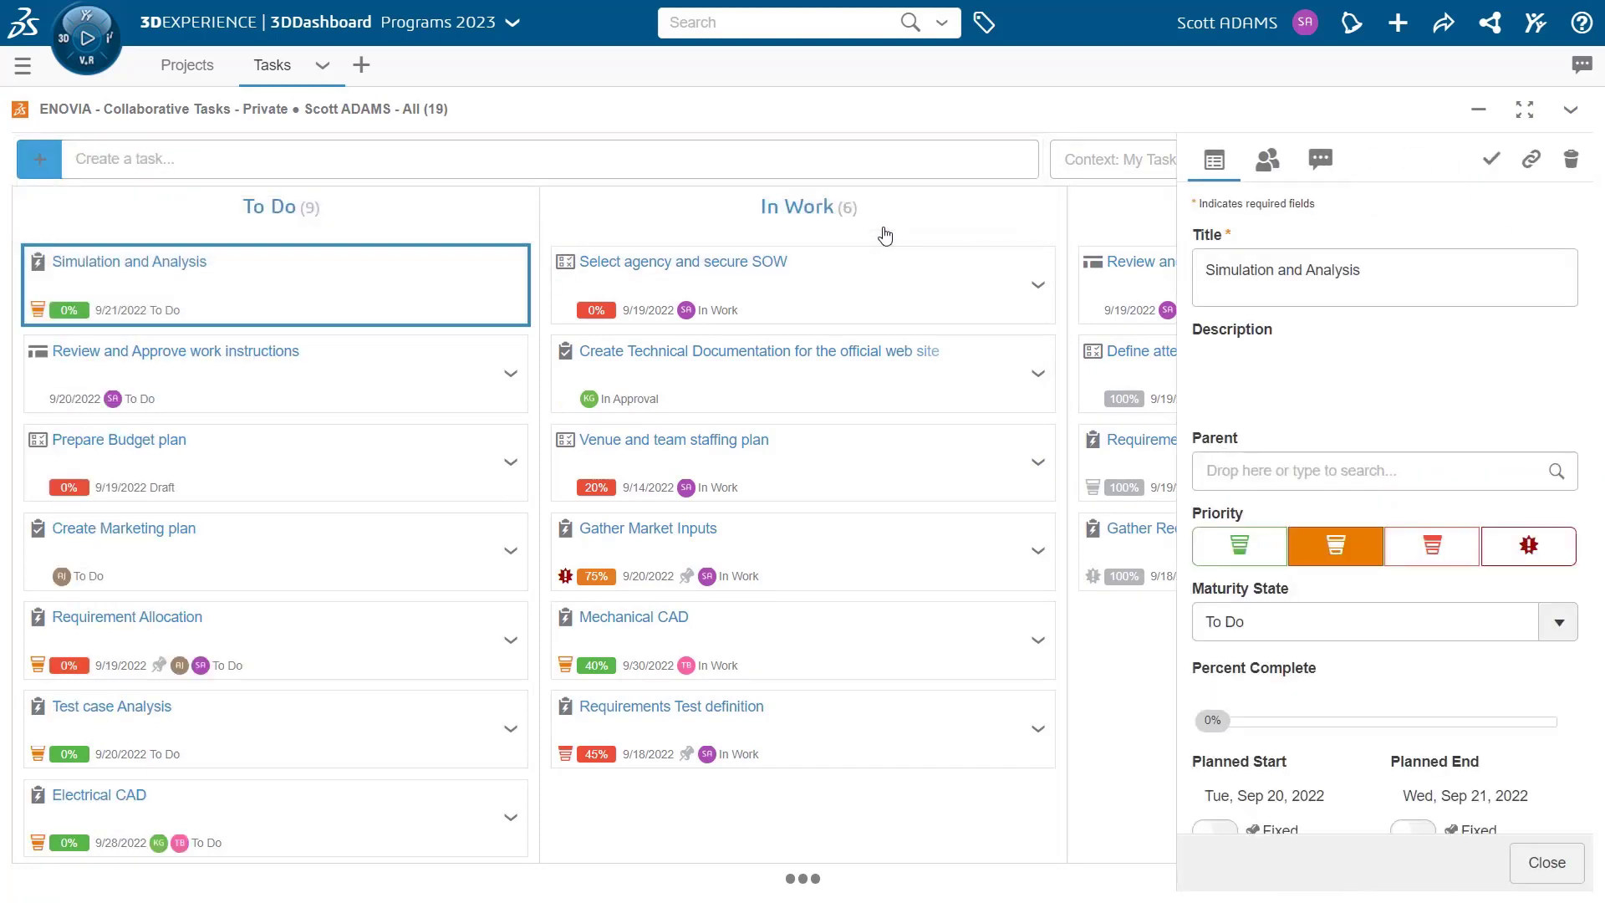
Step: Assign Lab Toy Project as the parent of Simulation and Analysis via a 'toy' search
{"action": "left_click", "coordinate": [1383, 470]}
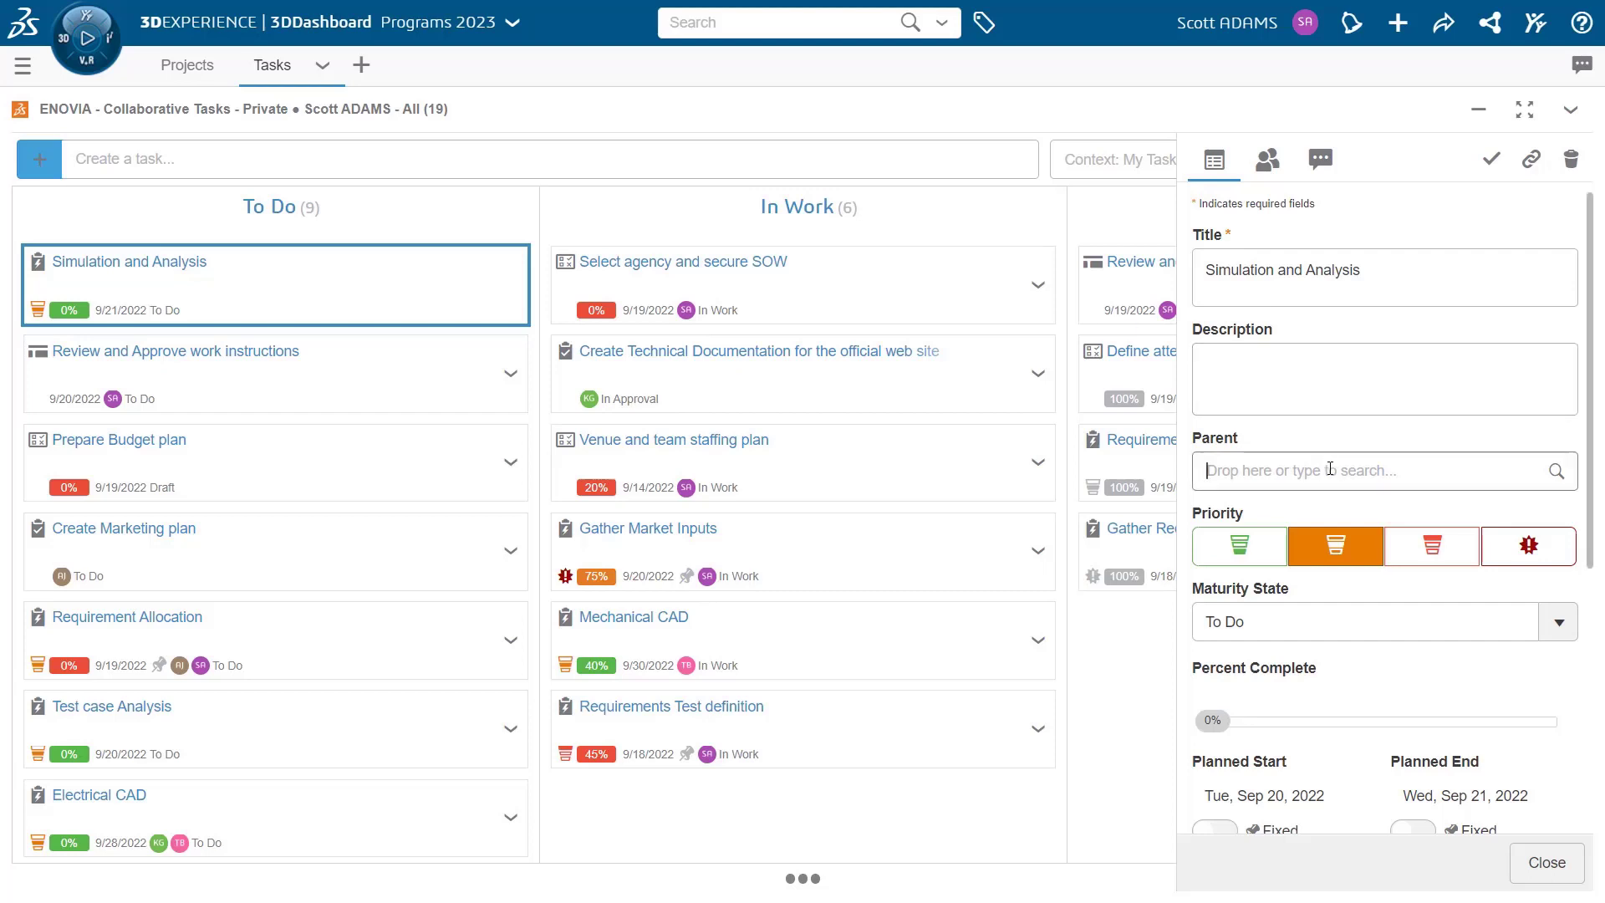
{"action": "type", "text": "toy"}
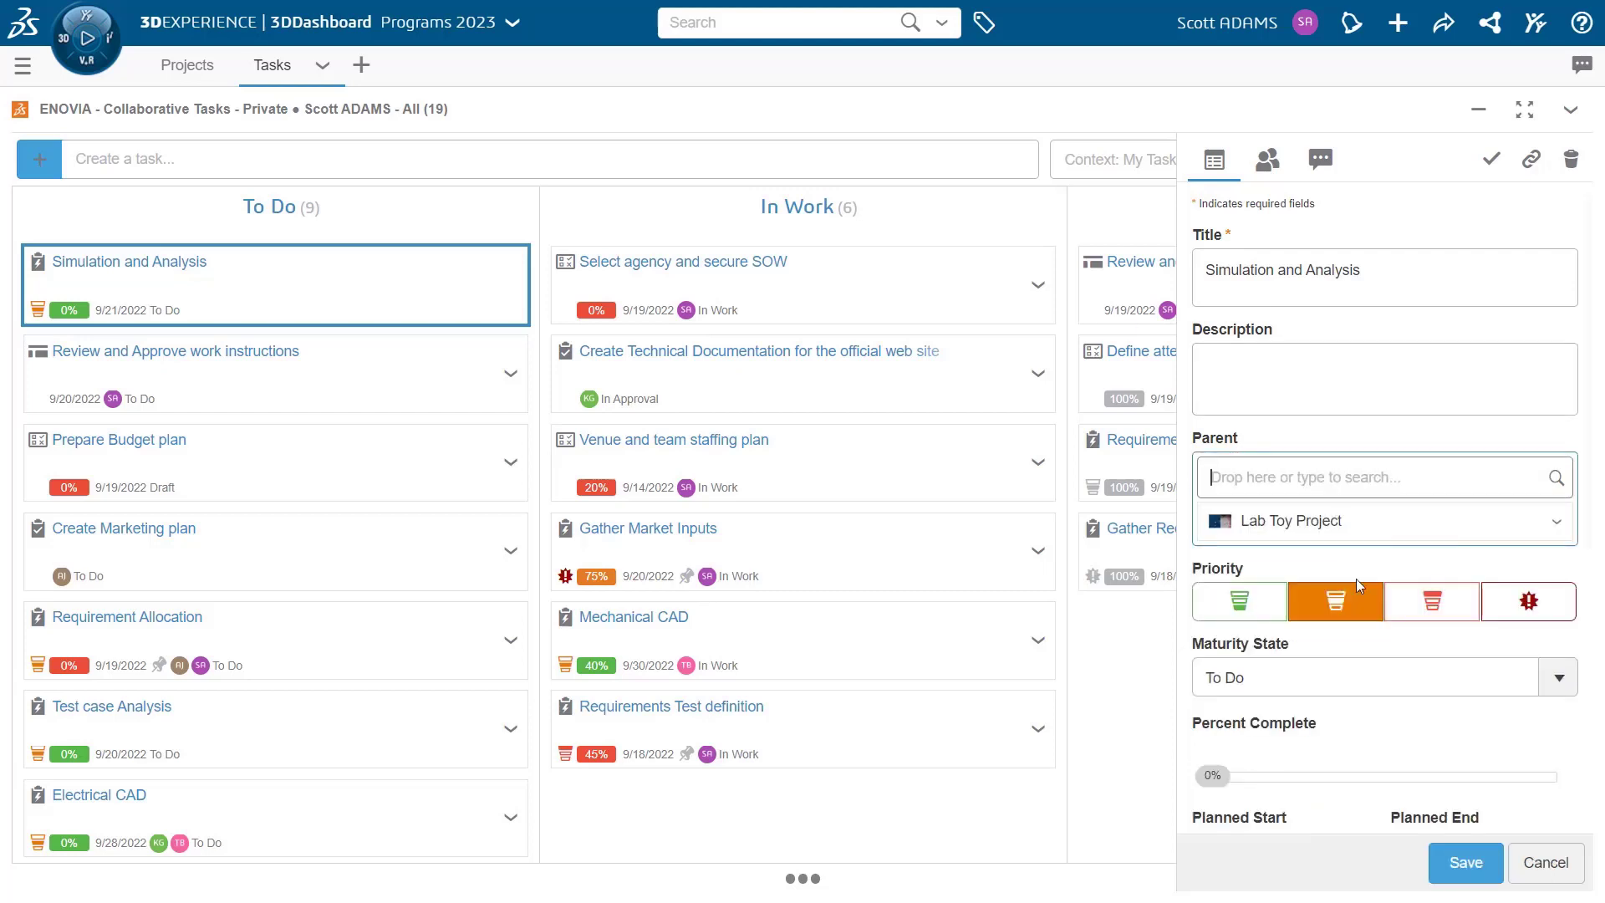
{"action": "left_click", "coordinate": [1465, 863]}
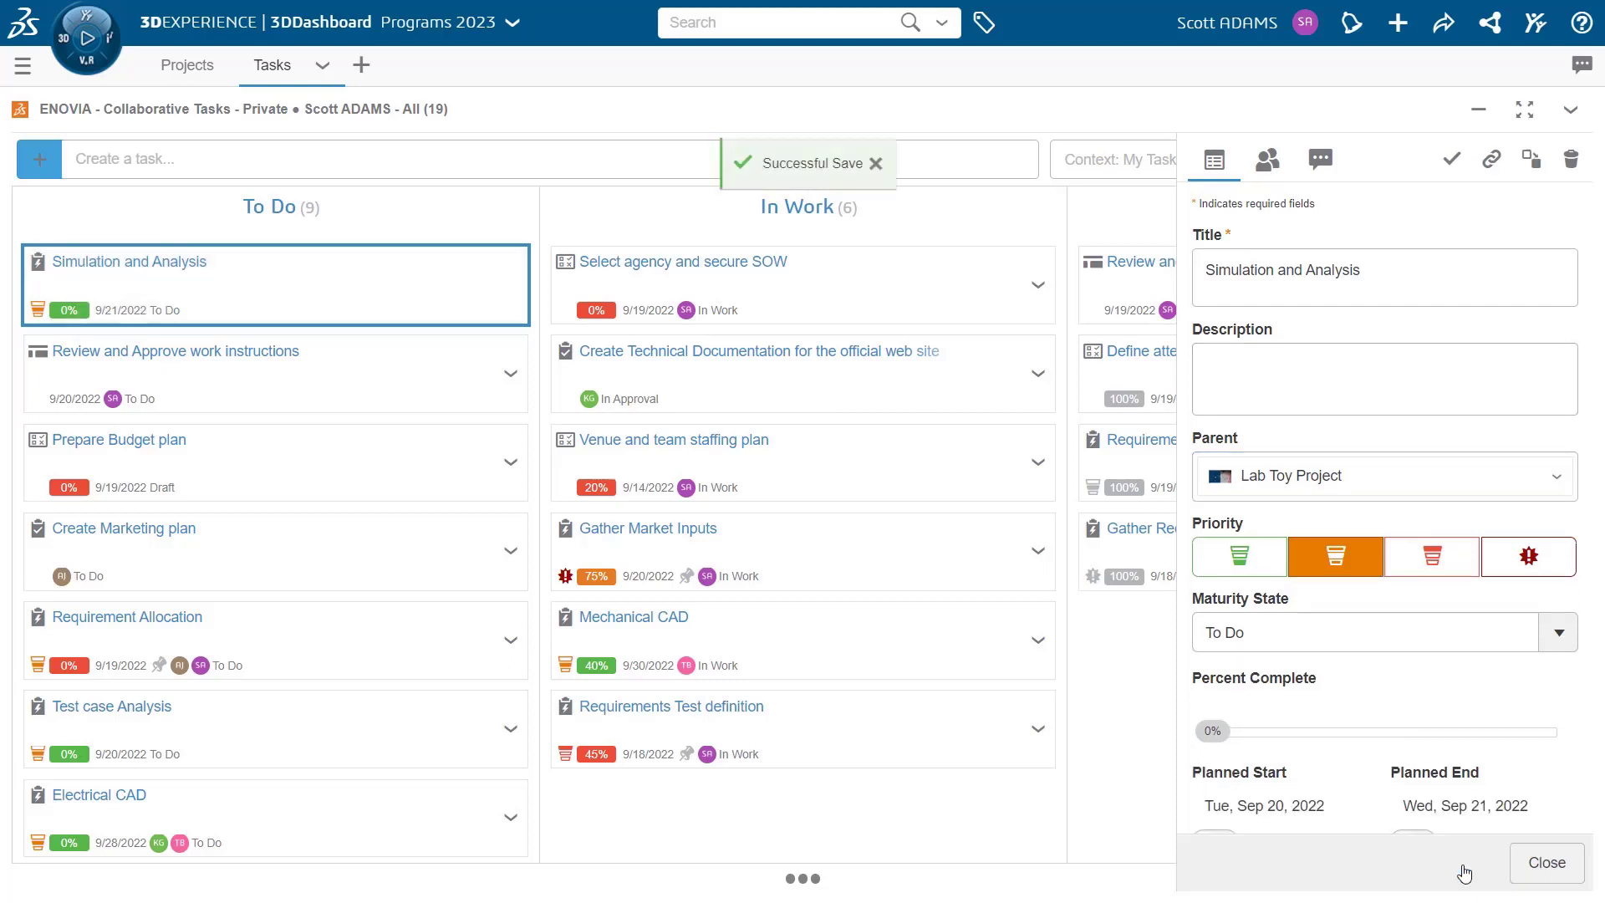